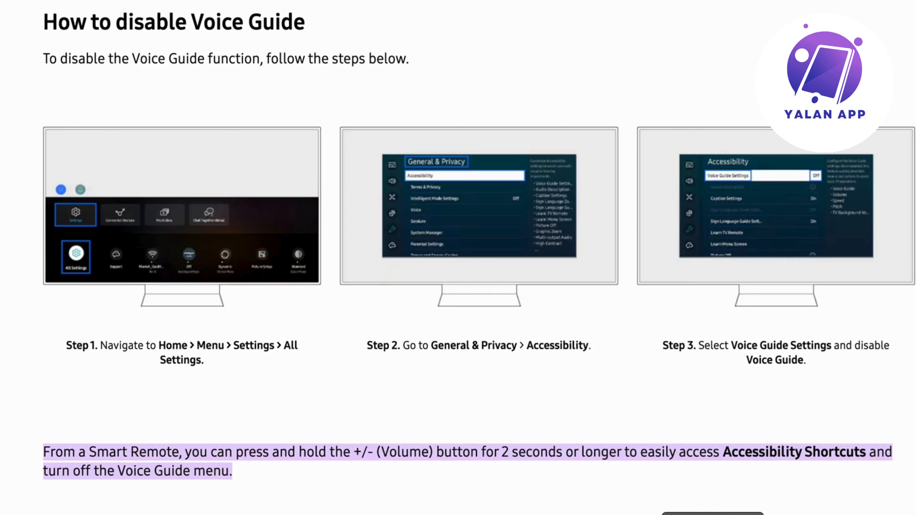
mouse_move(104, 228)
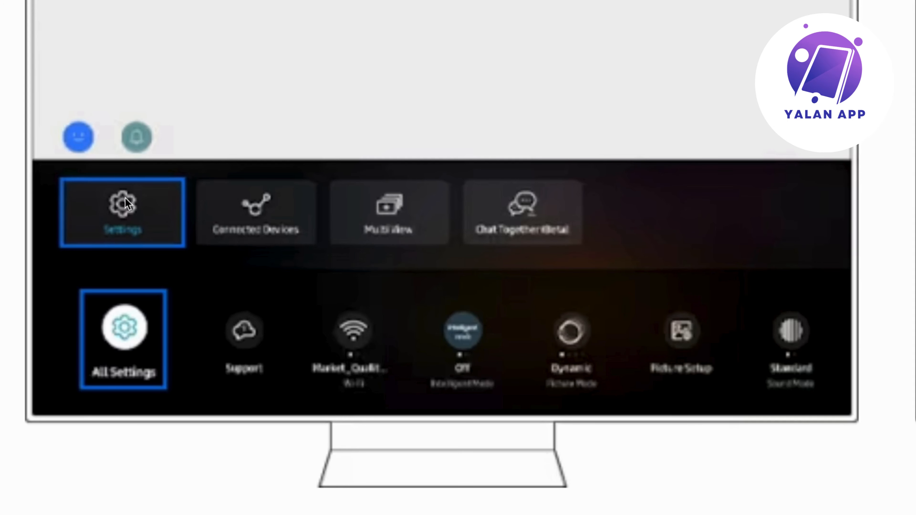
mouse_move(129, 337)
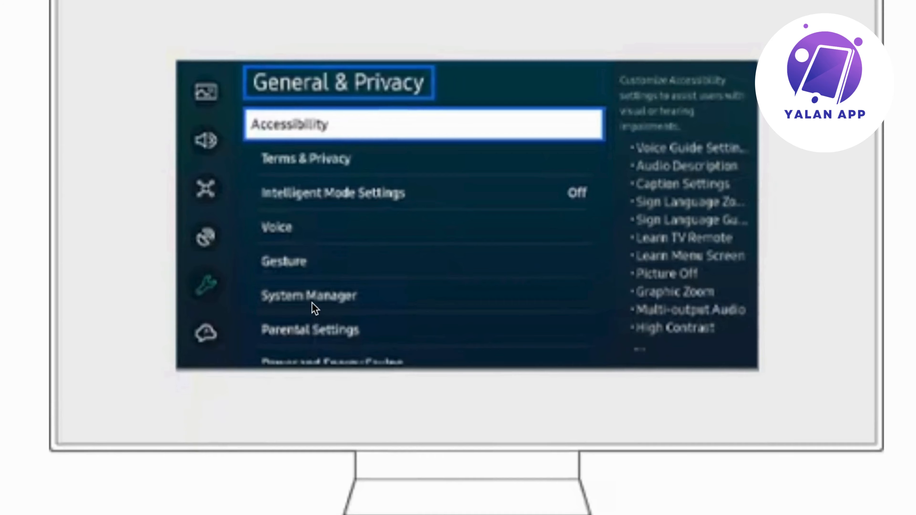
mouse_move(426, 78)
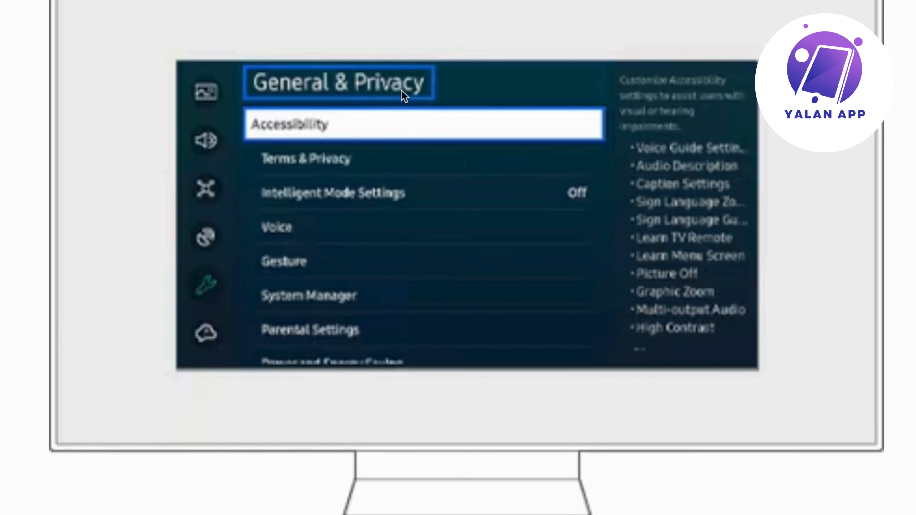
mouse_move(433, 154)
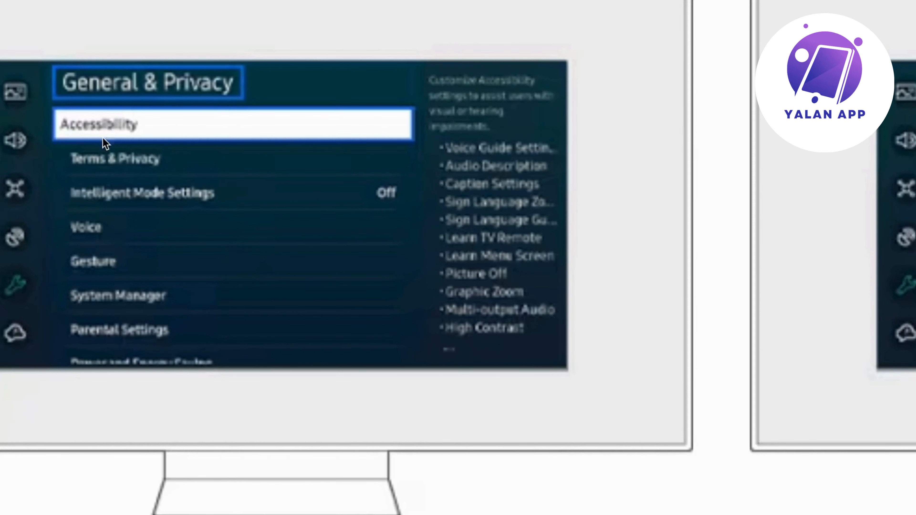
left_click(99, 123)
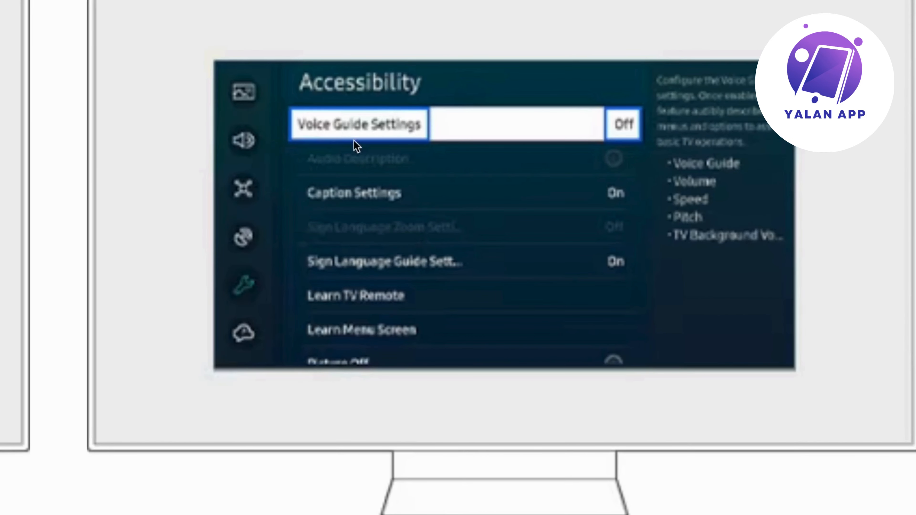
mouse_move(429, 148)
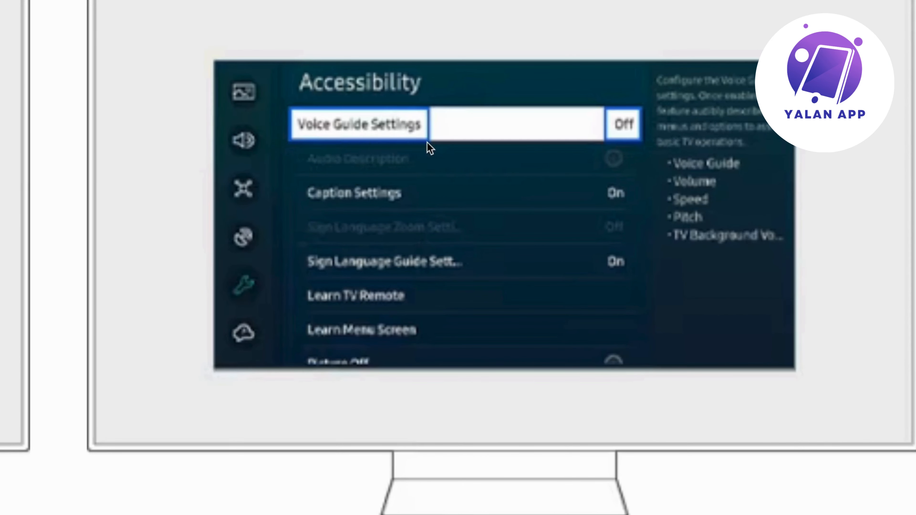
mouse_move(500, 136)
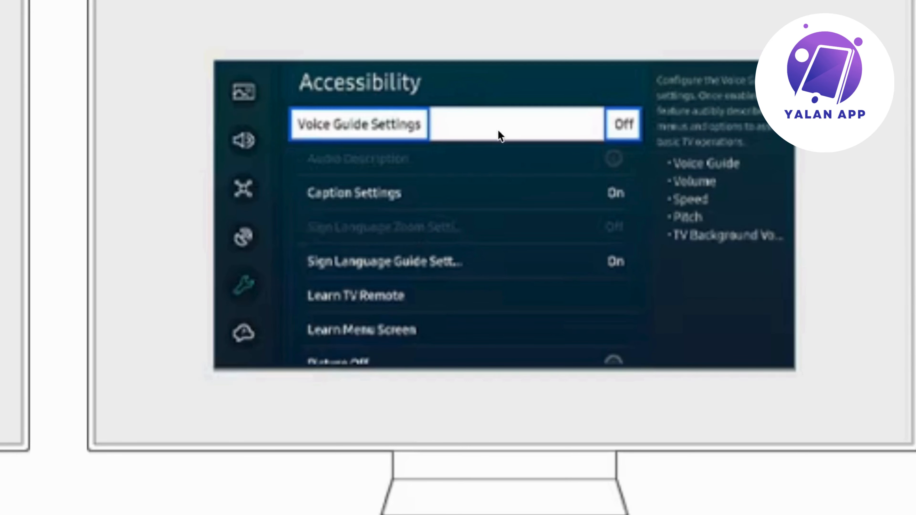
mouse_move(624, 130)
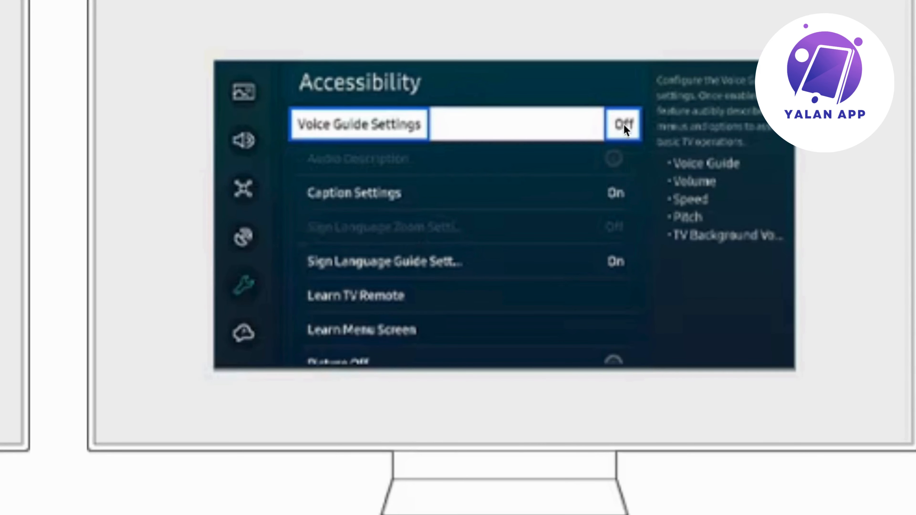